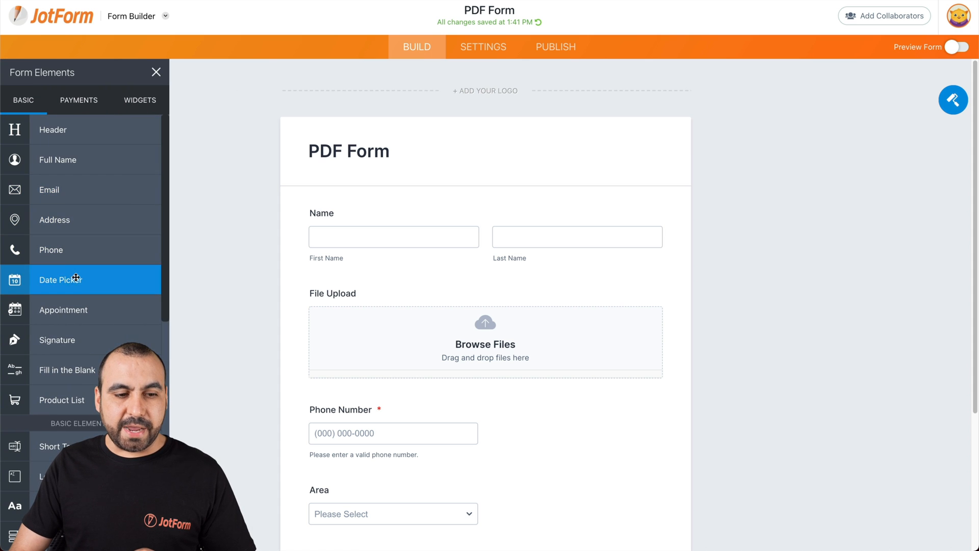
Step: Add a Date Picker field below Name and bring up its properties
click(61, 280)
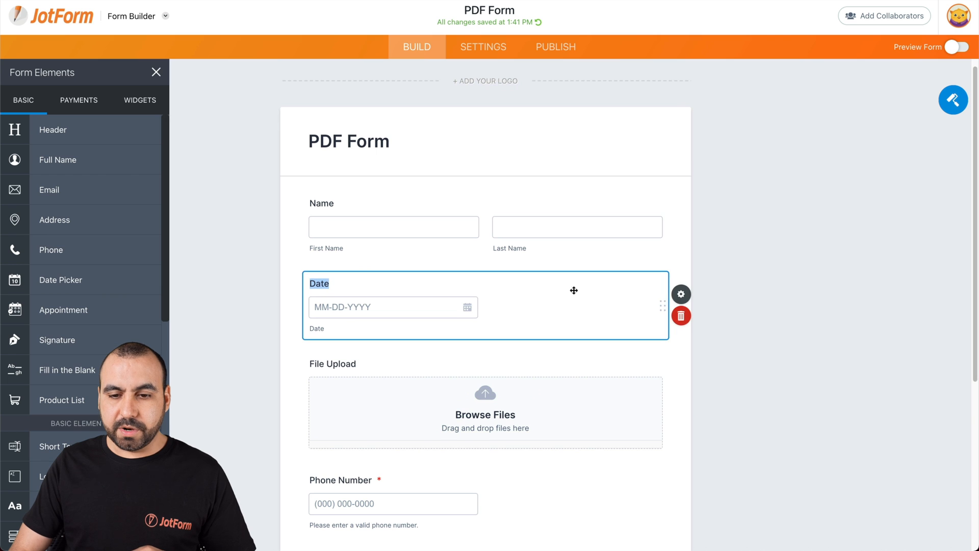
click(681, 293)
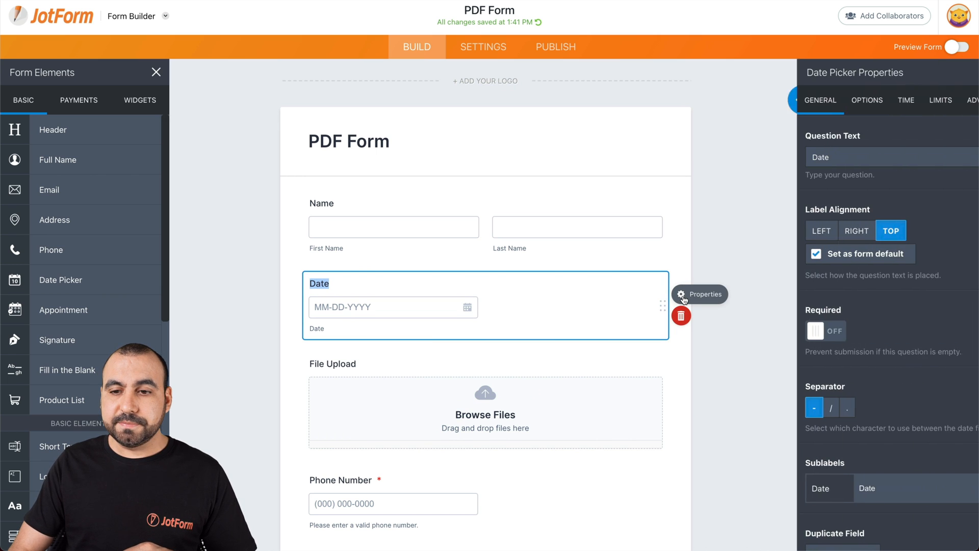
Step: Show the Date field's Limits settings, toggling Age Verification on and back off
click(898, 100)
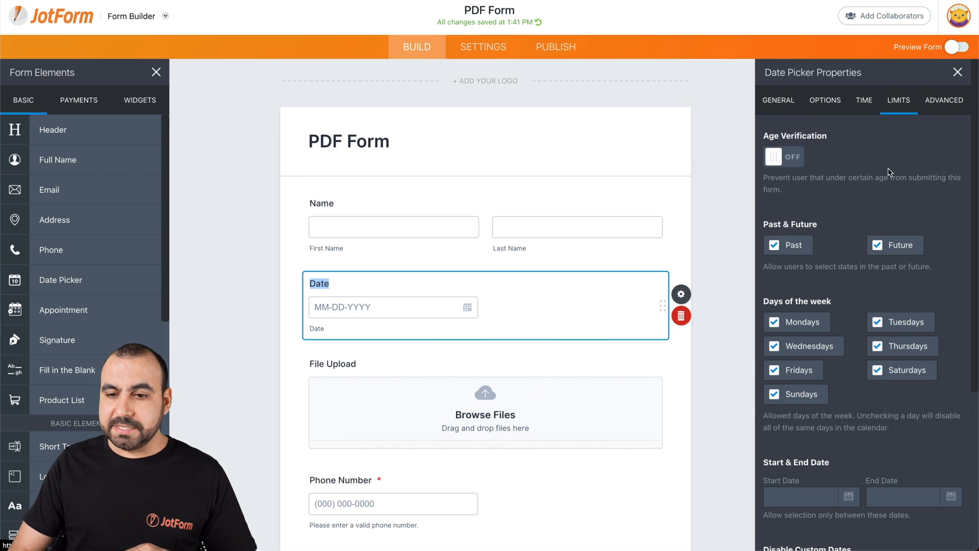
mouse_move(921, 174)
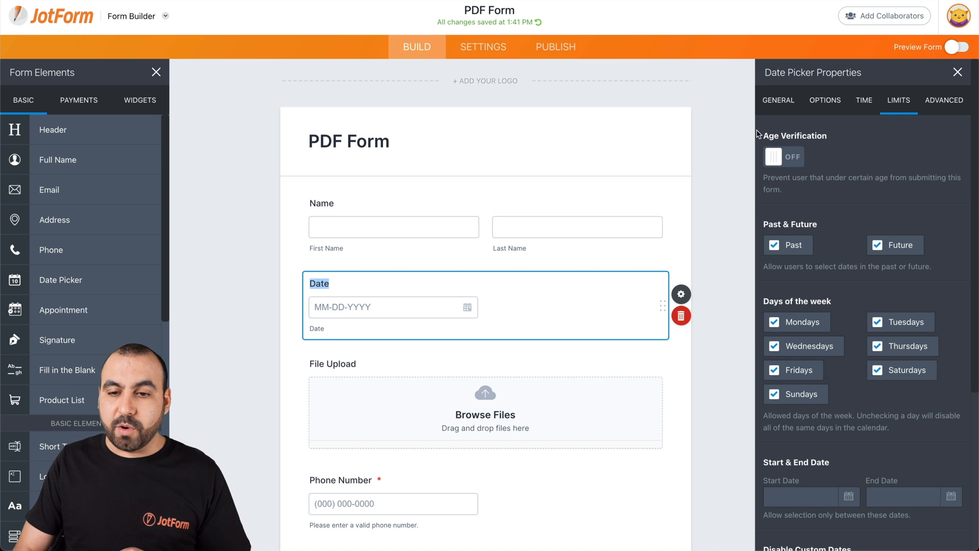
click(783, 156)
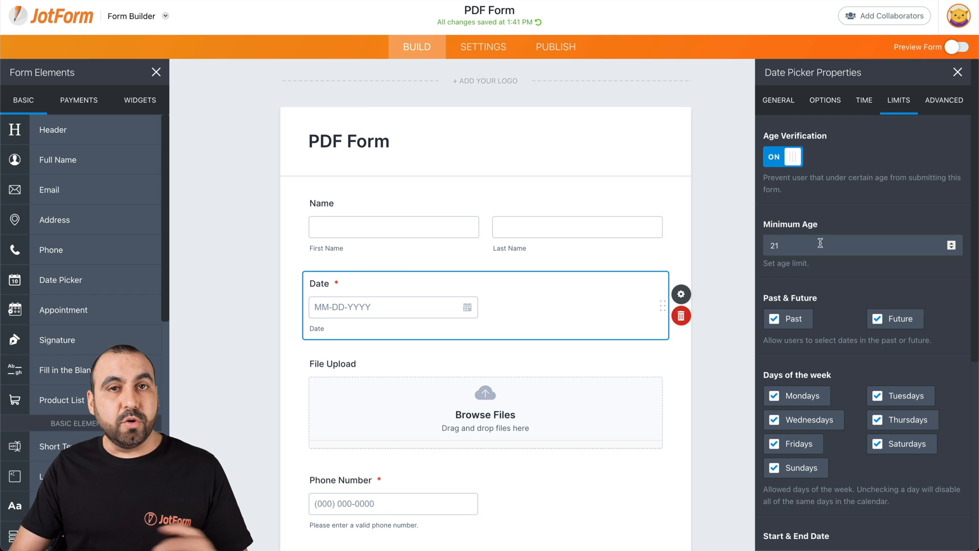
click(782, 156)
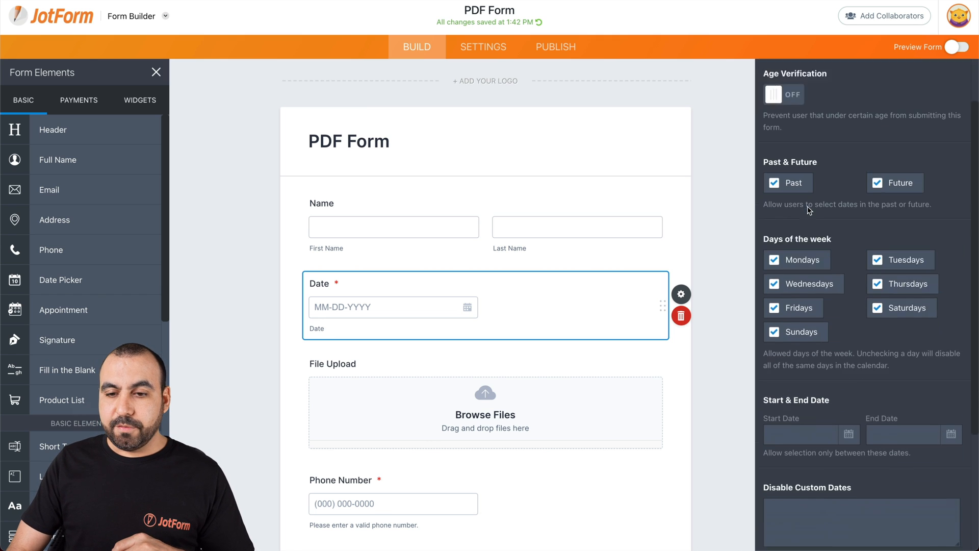
scroll(down, 3)
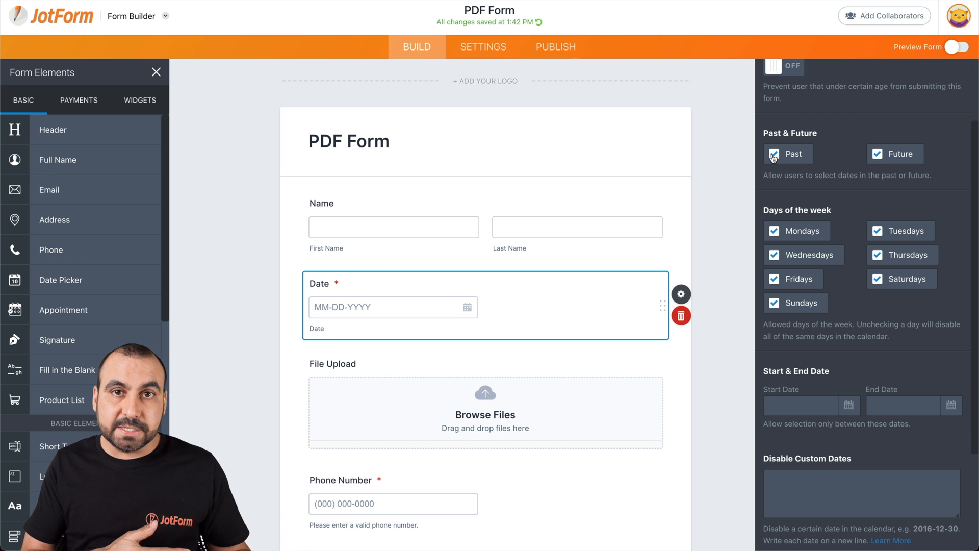
mouse_move(732, 163)
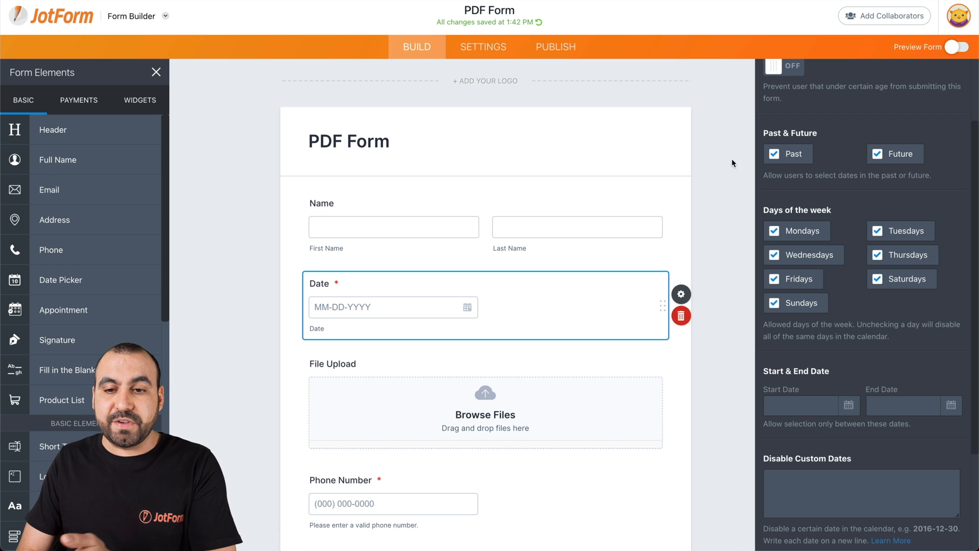
mouse_move(804, 161)
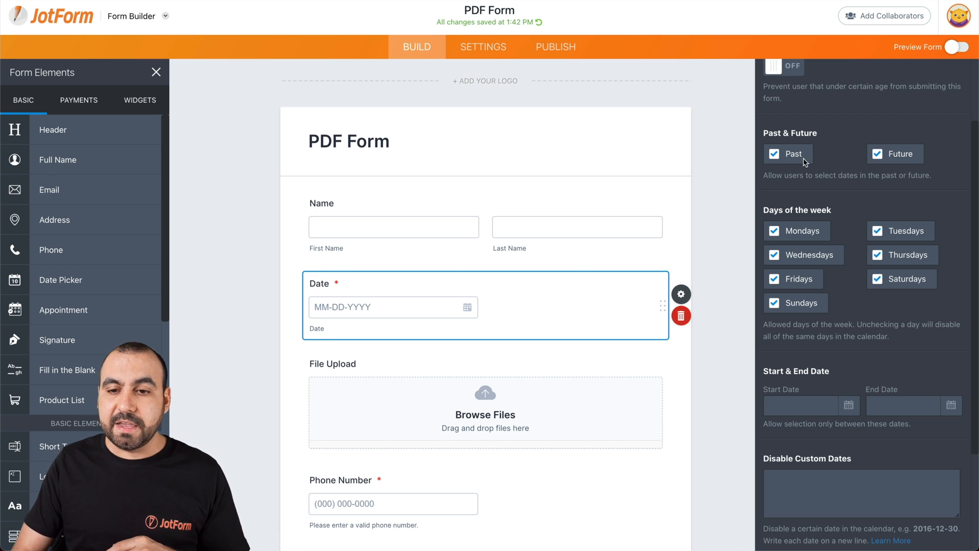
click(774, 154)
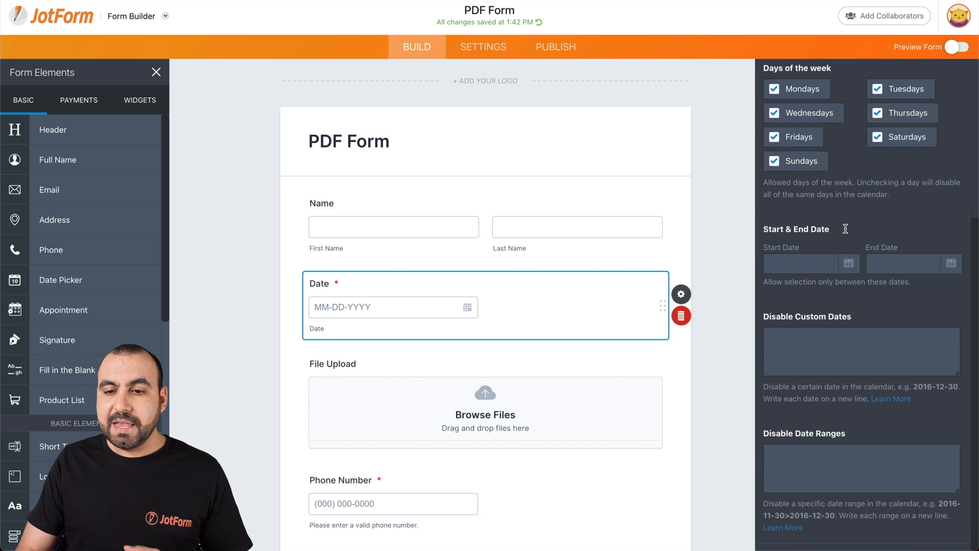
Step: Set the allowed range to start July 5, 2021 and end July 18, 2021
click(801, 263)
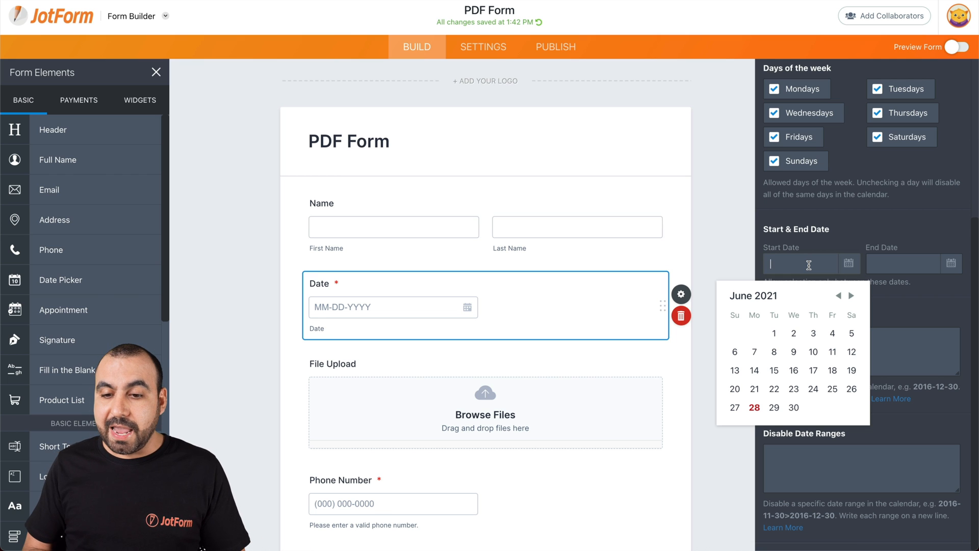
mouse_move(812, 267)
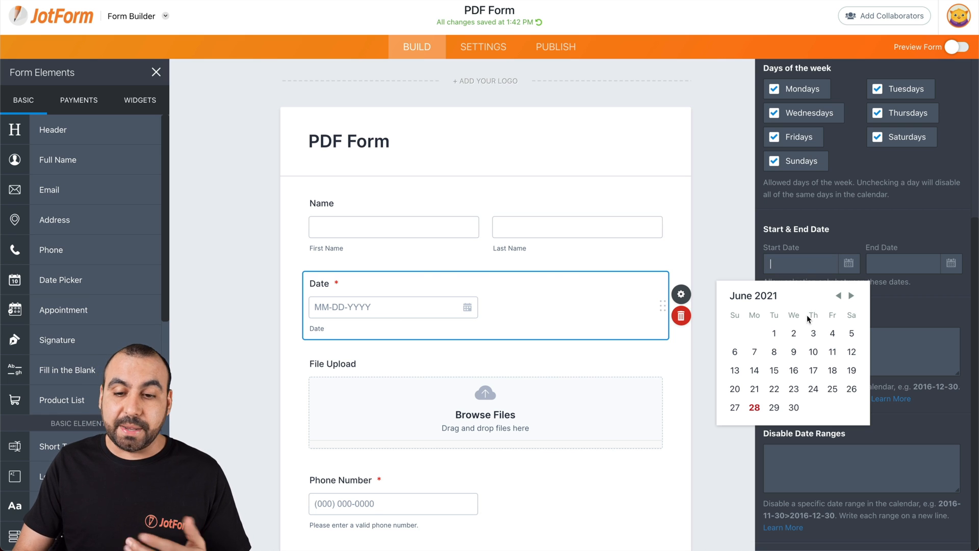
click(850, 295)
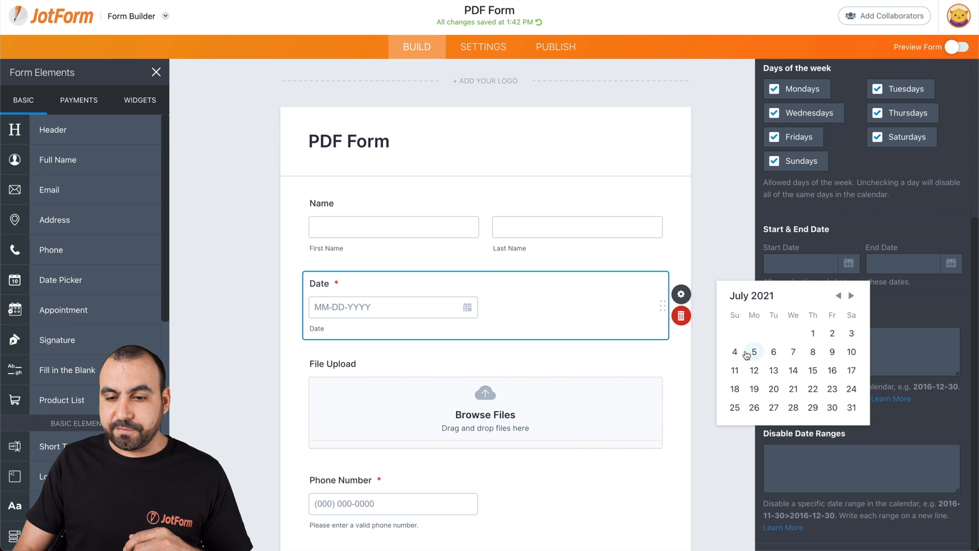
click(753, 351)
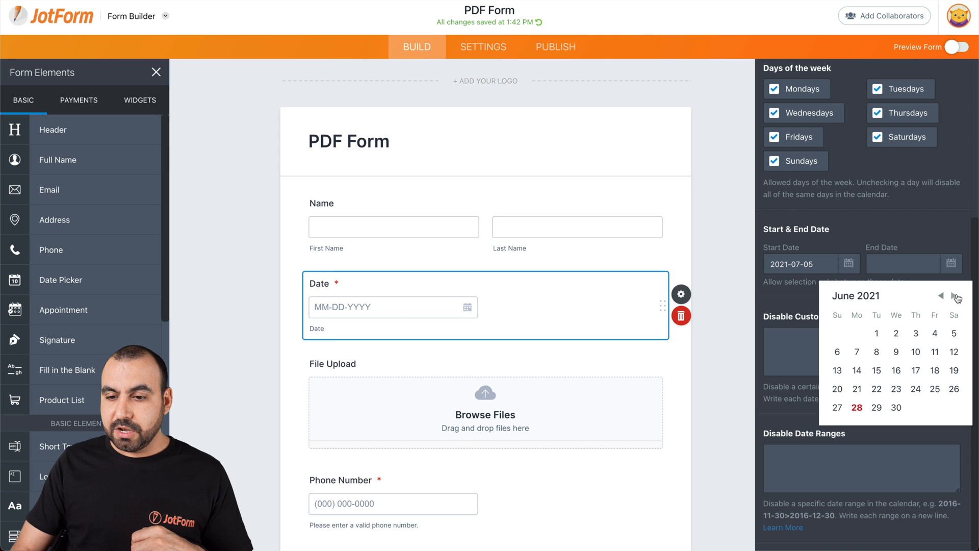
click(953, 296)
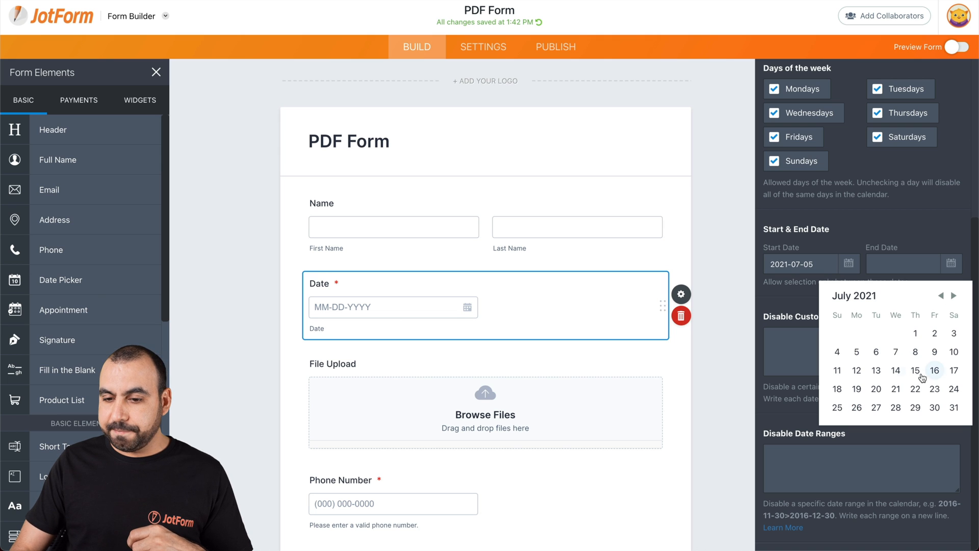
click(836, 388)
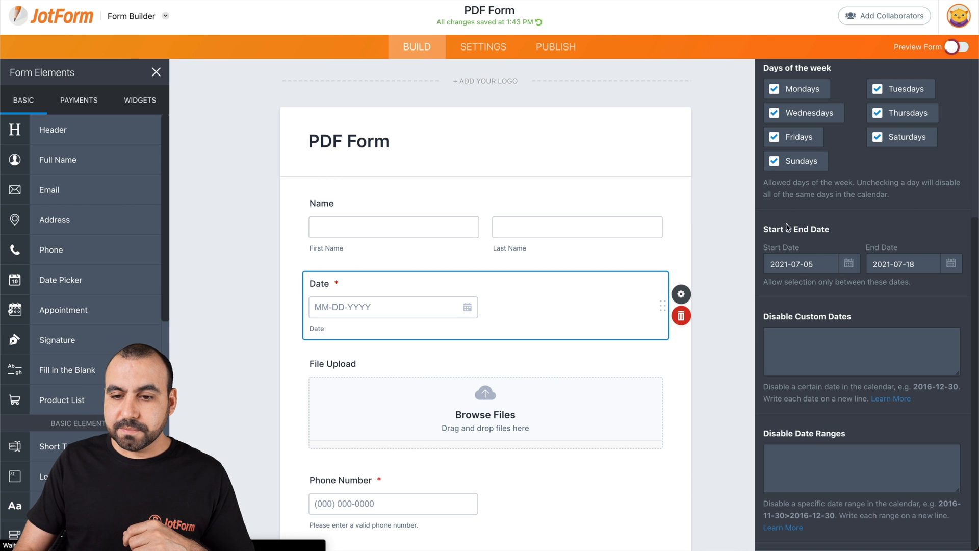
Step: Preview the form and pick a July date inside the allowed 5–18 range
click(960, 47)
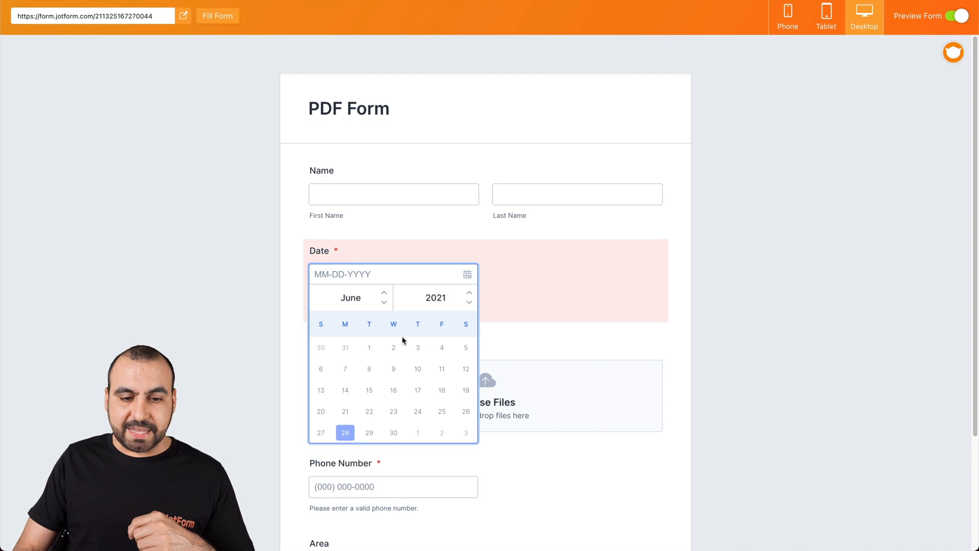
mouse_move(373, 357)
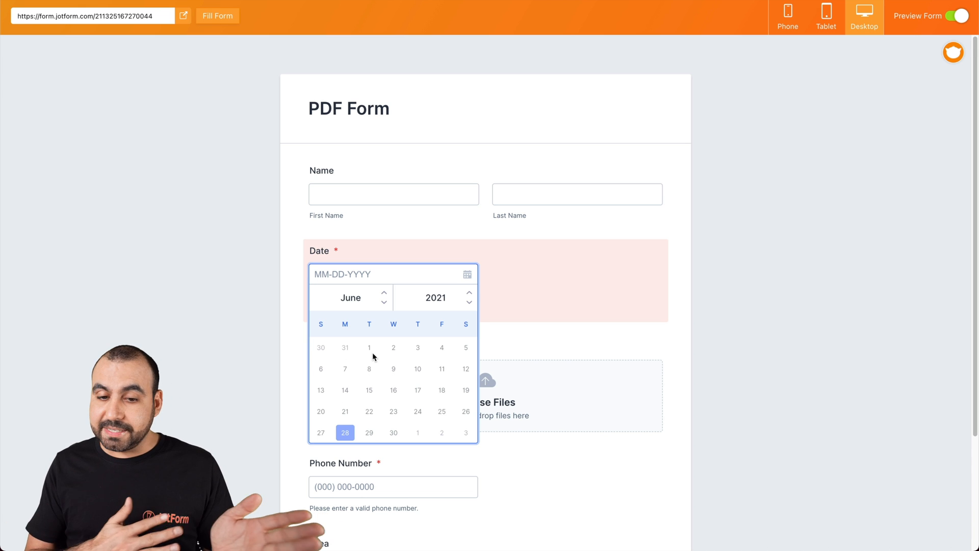
click(384, 294)
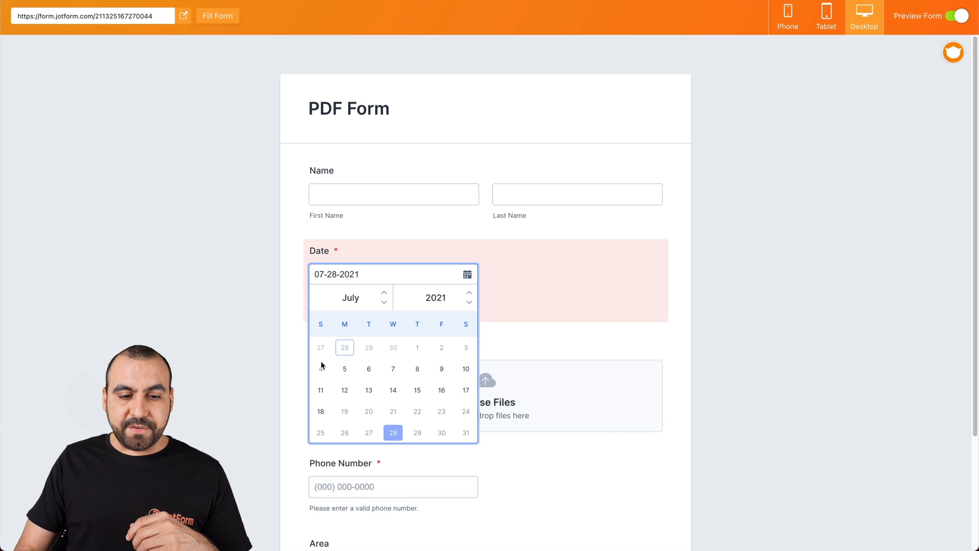
mouse_move(320, 411)
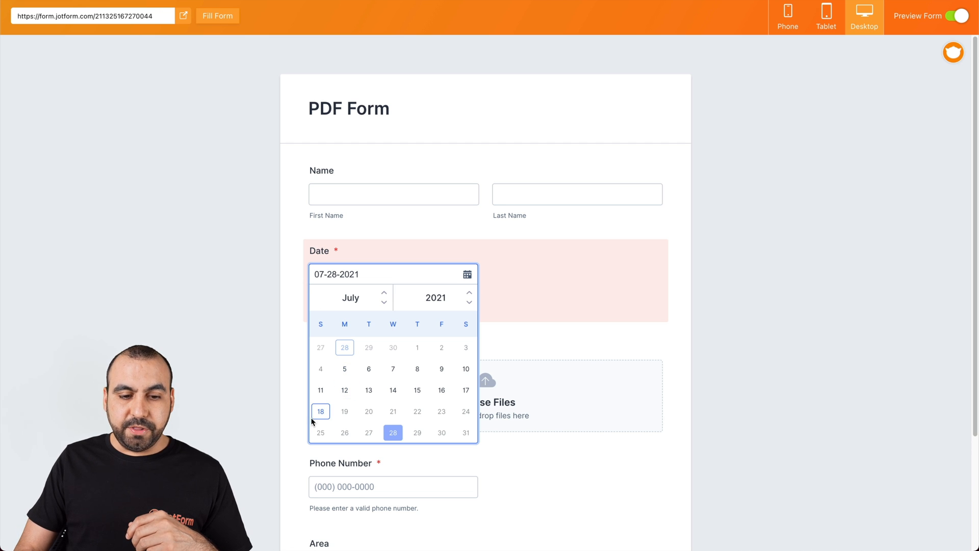
mouse_move(331, 369)
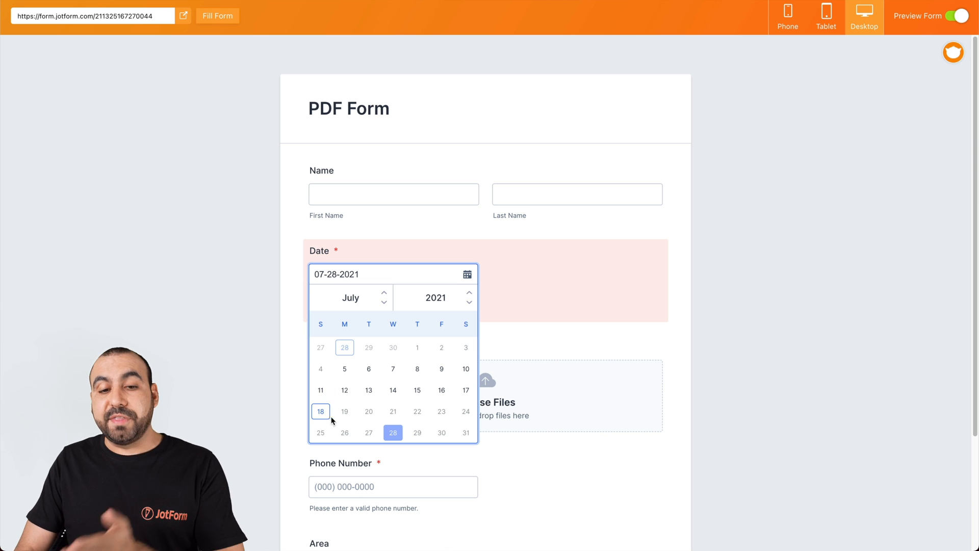
mouse_move(368, 390)
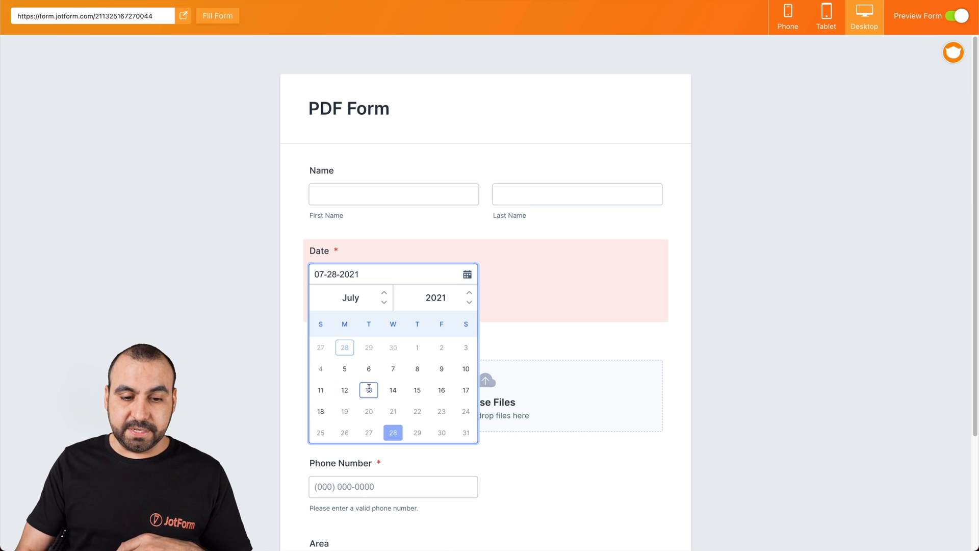
click(368, 389)
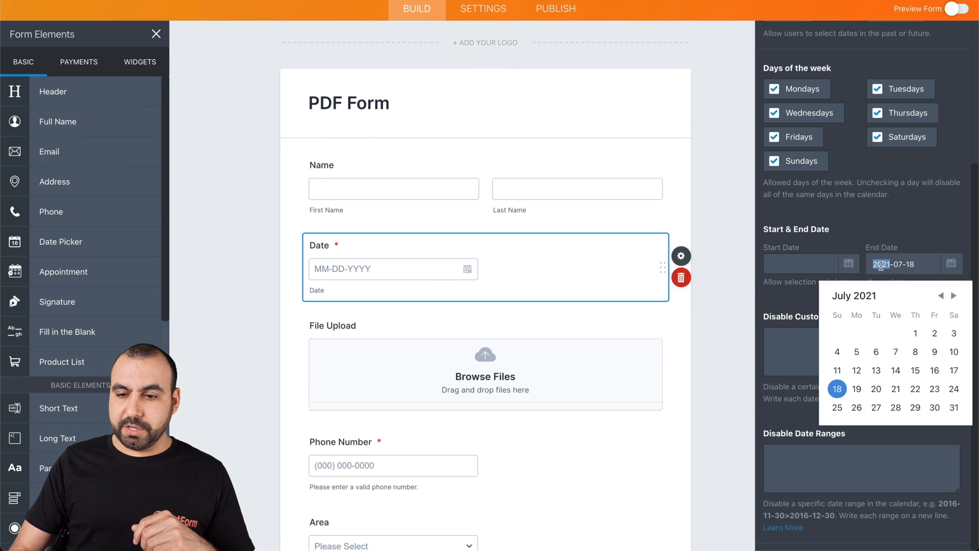
Step: Replace the fixed start date with a 'today' offset start limit
click(802, 263)
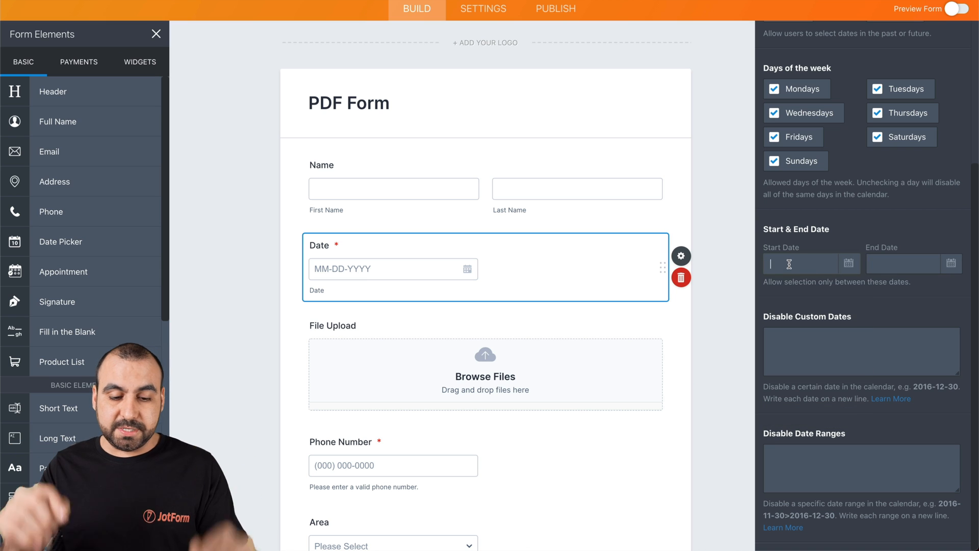
text(today+7)
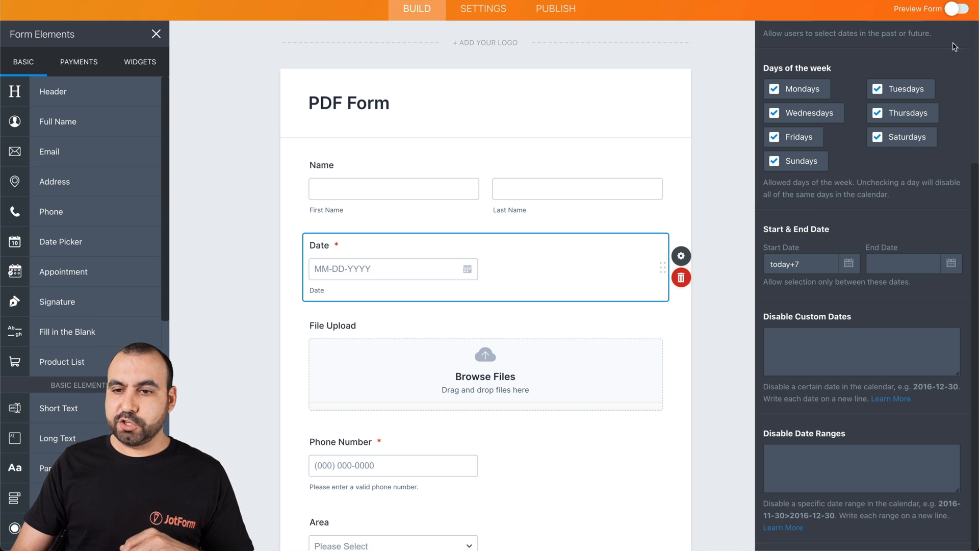
mouse_move(737, 261)
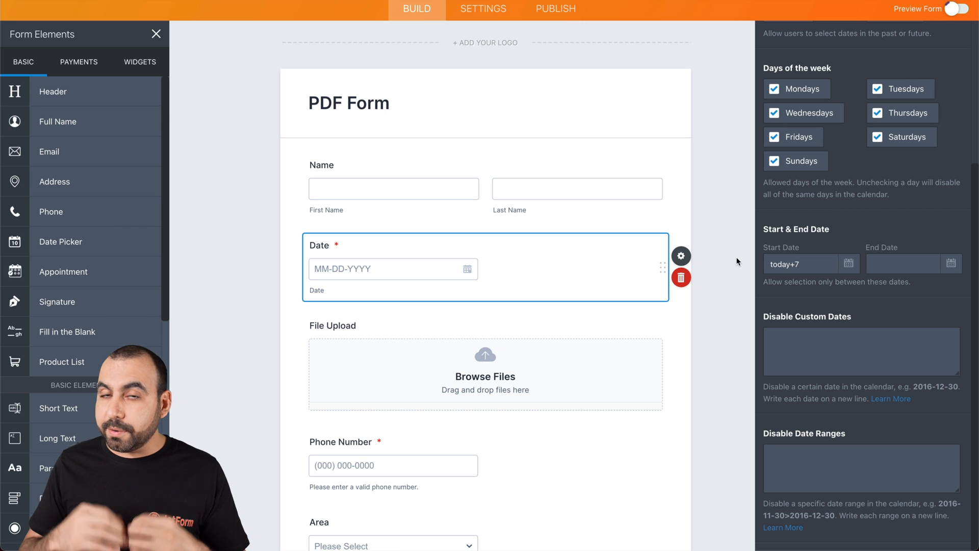
Step: Preview as a respondent from a blank draft, check the Date calendar, then return to editing
click(960, 15)
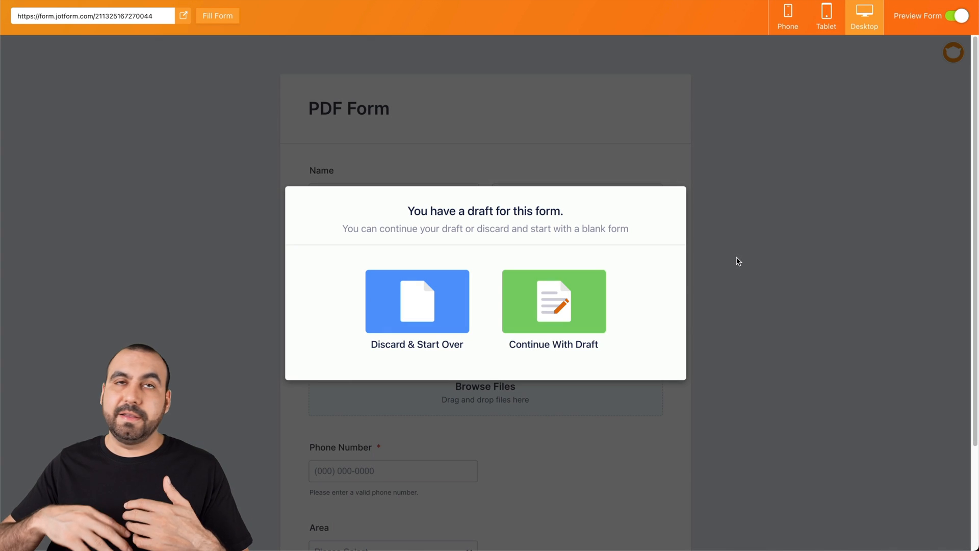
mouse_move(514, 298)
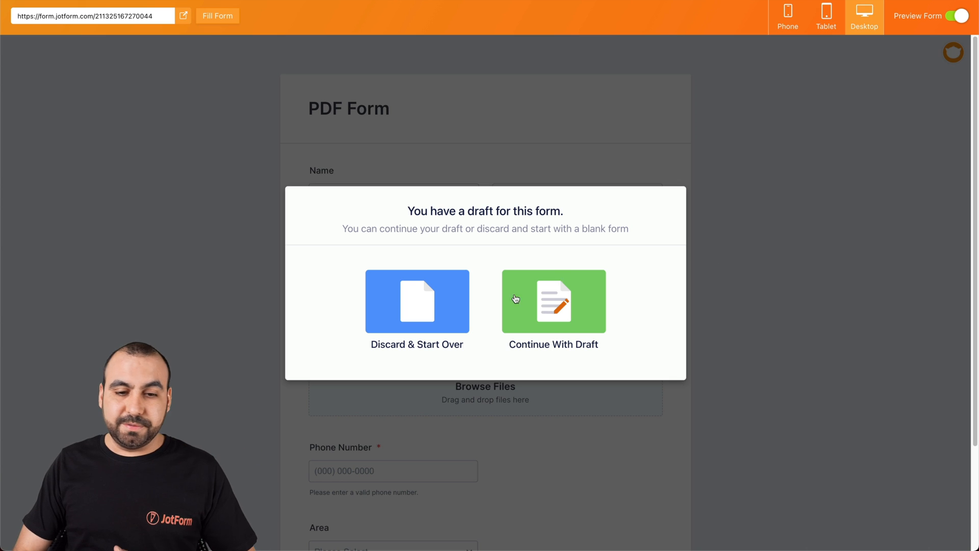
click(417, 301)
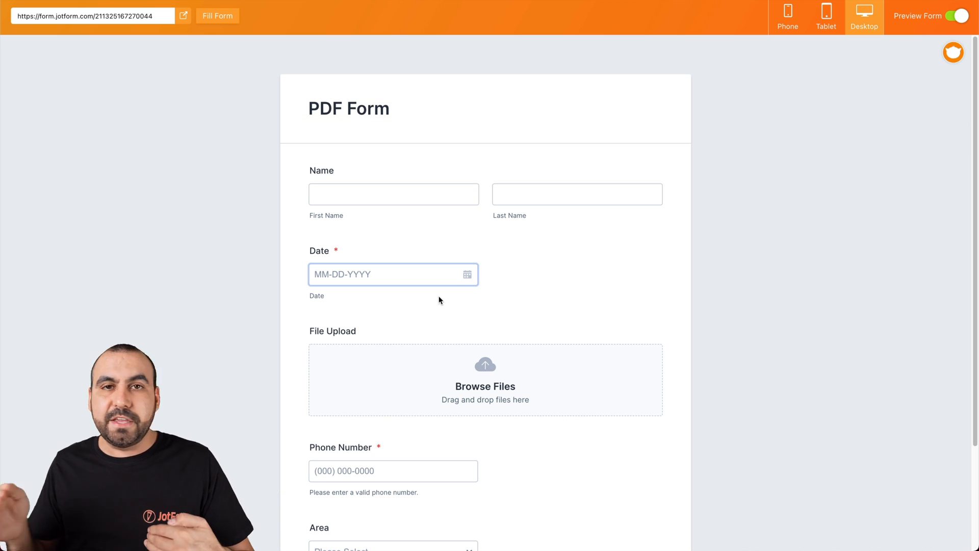
click(467, 274)
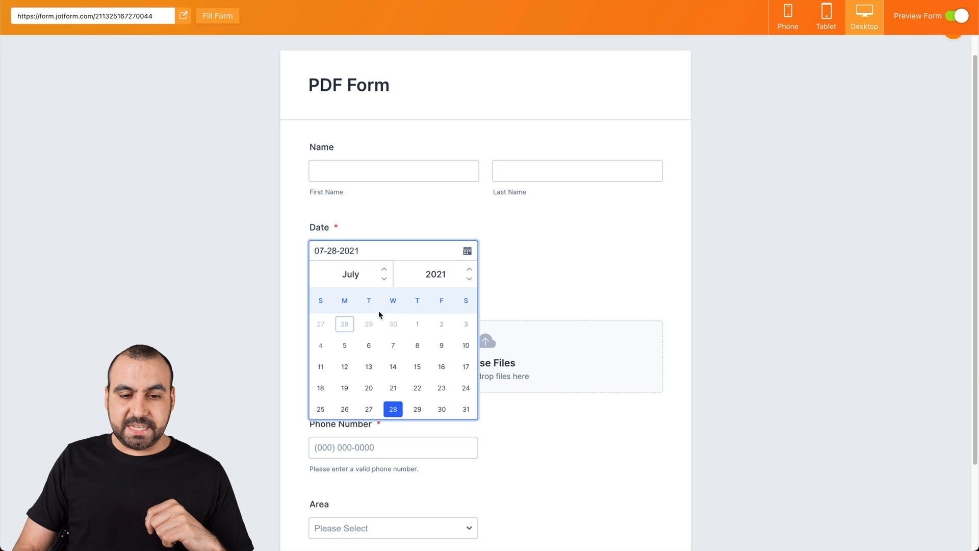
mouse_move(345, 345)
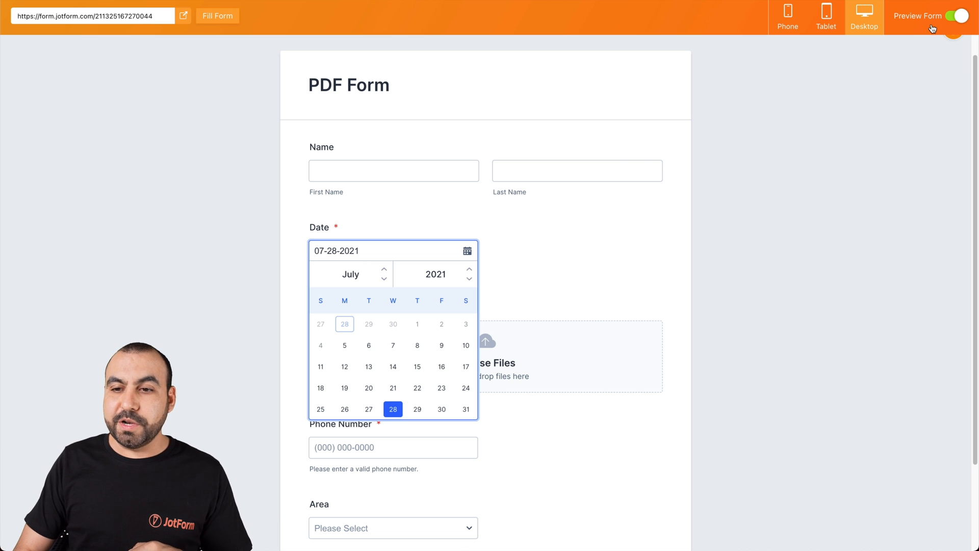
click(960, 16)
text(1)
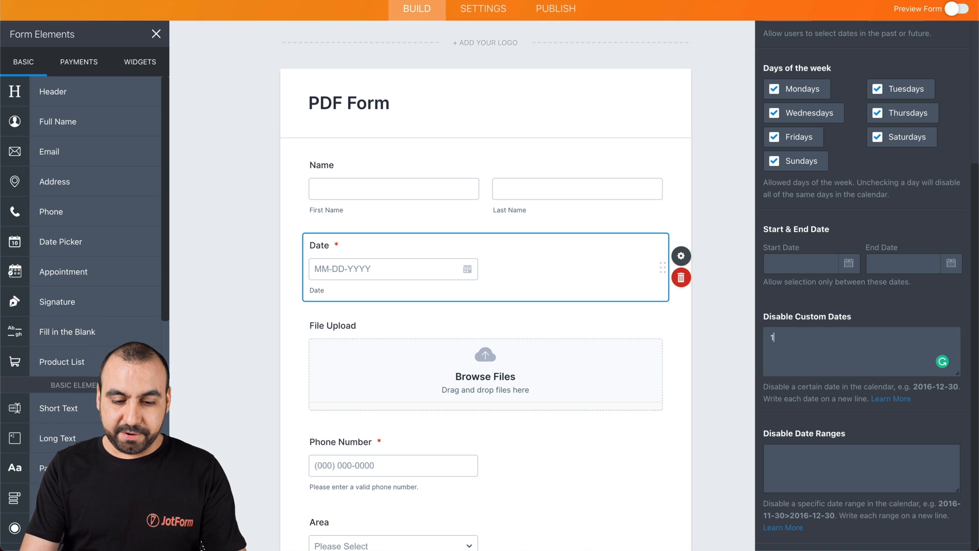
Step: Enter 2021-08-31 as a disabled custom date
text(9)
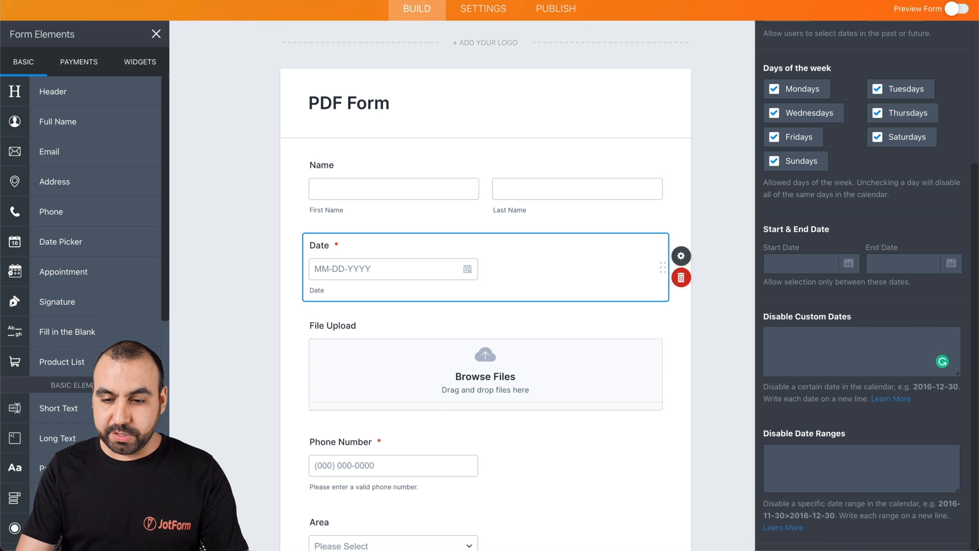
text(2021-)
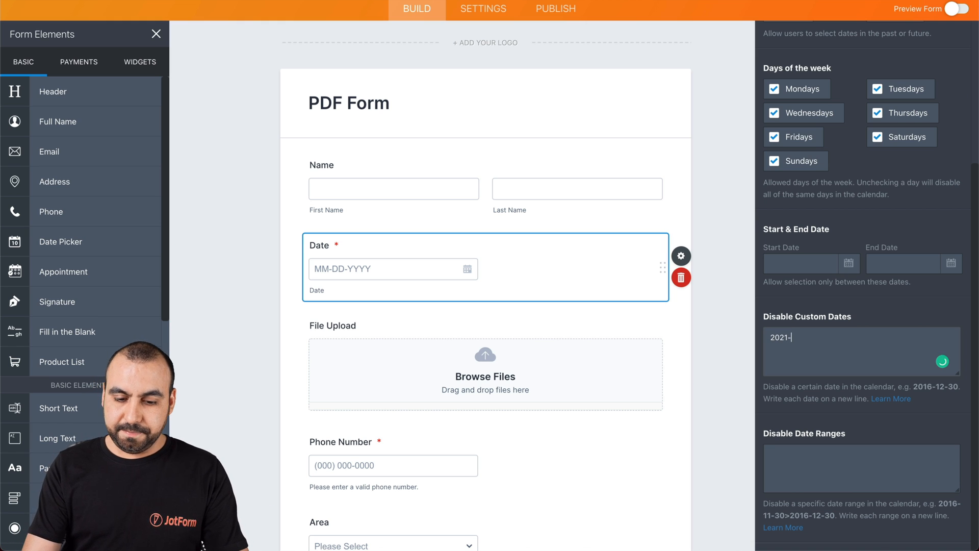
text(08-31)
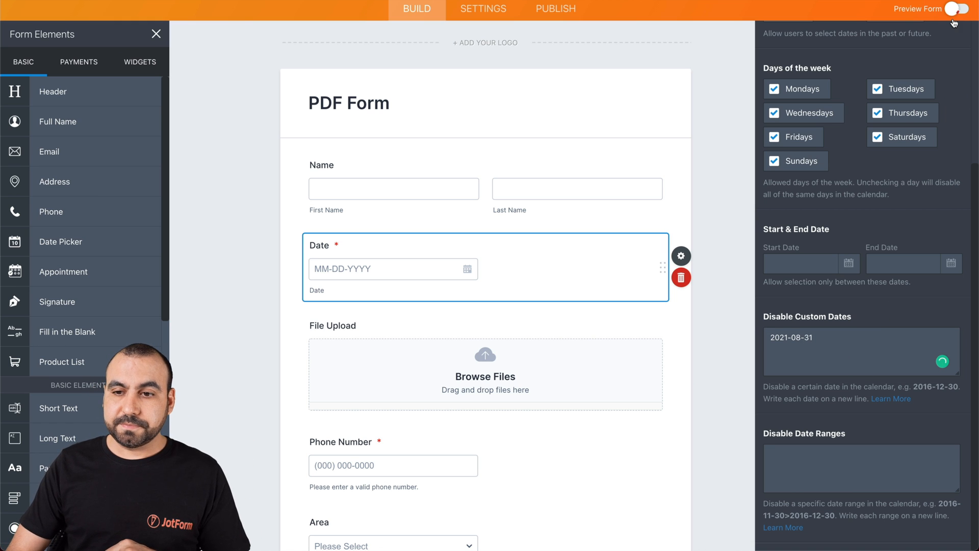
Step: Preview the form to see August 31, 2021 greyed out, then return to editing
click(965, 9)
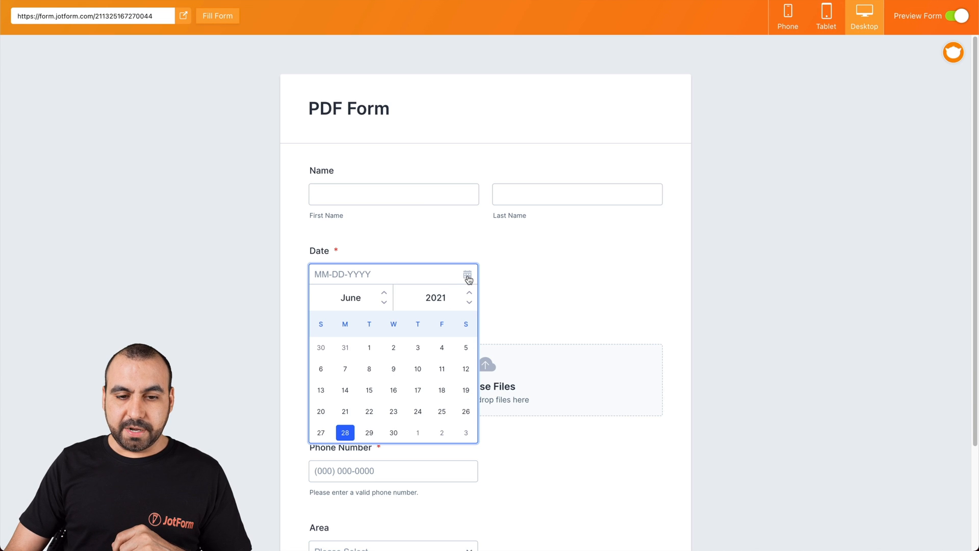
click(384, 292)
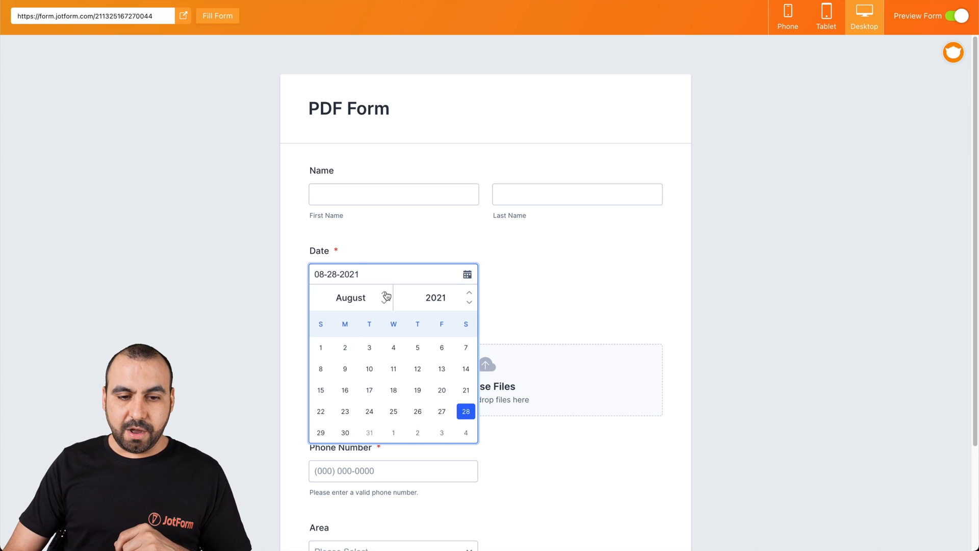
mouse_move(365, 436)
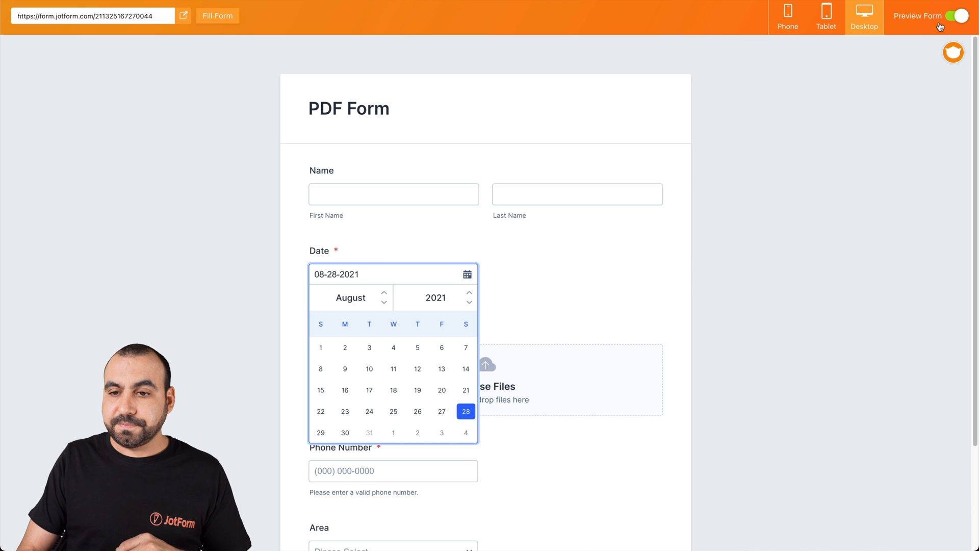
click(962, 16)
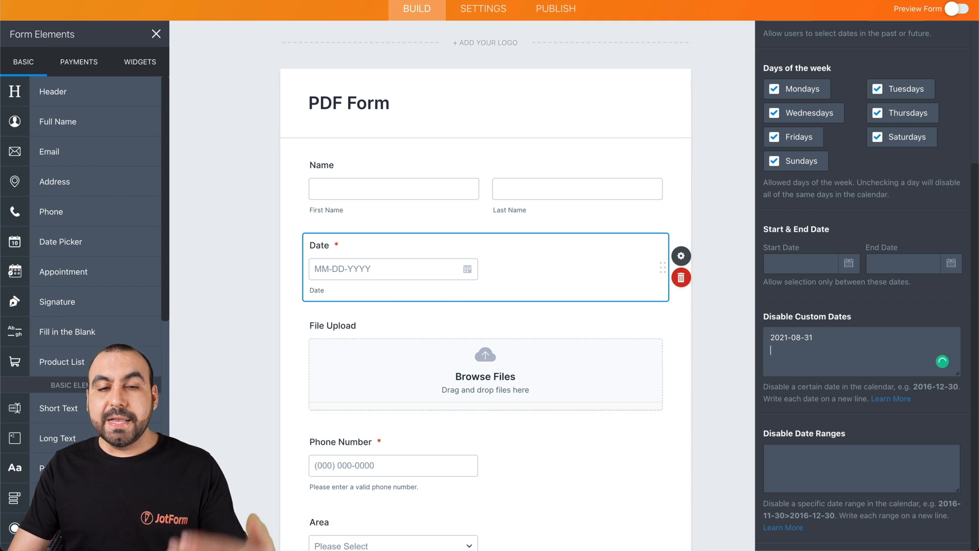
Step: Clear the disabled custom date and enter the disabled range 0000-01-01>2000-01-01
key(Backspace)
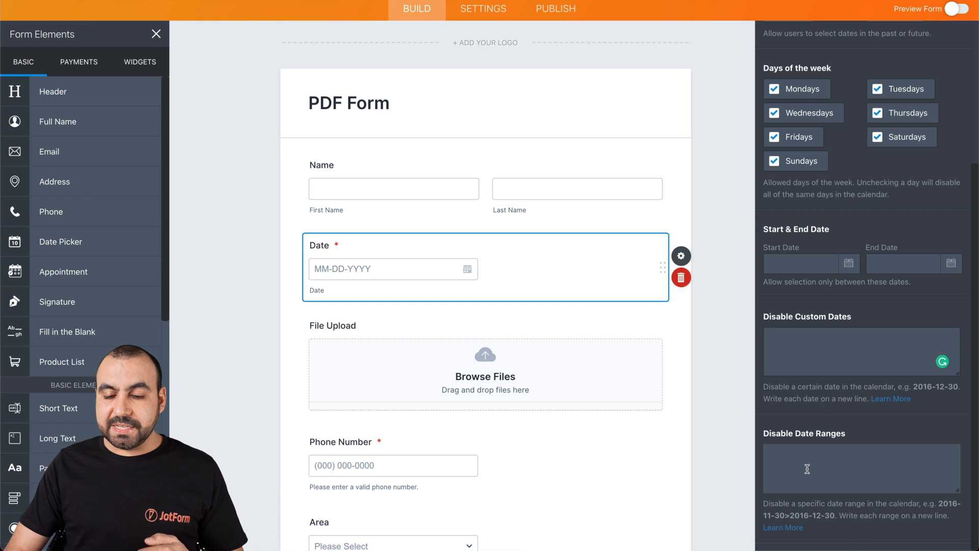
click(860, 468)
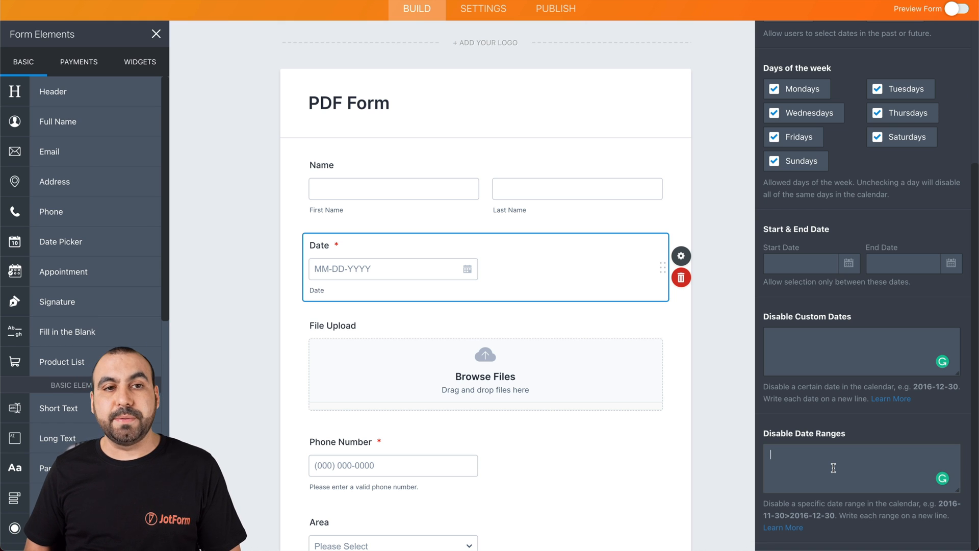
text(0000-01-01>2000-01-01)
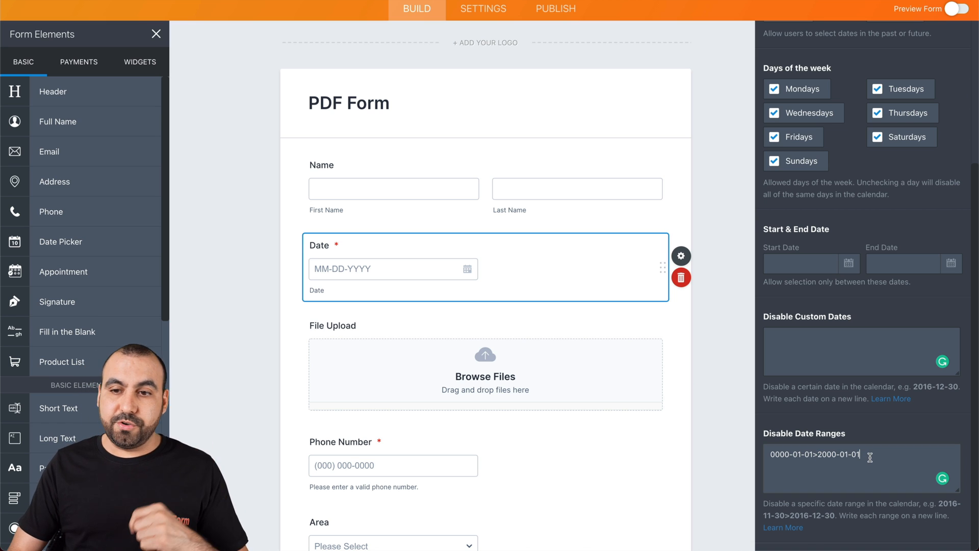
mouse_move(663, 223)
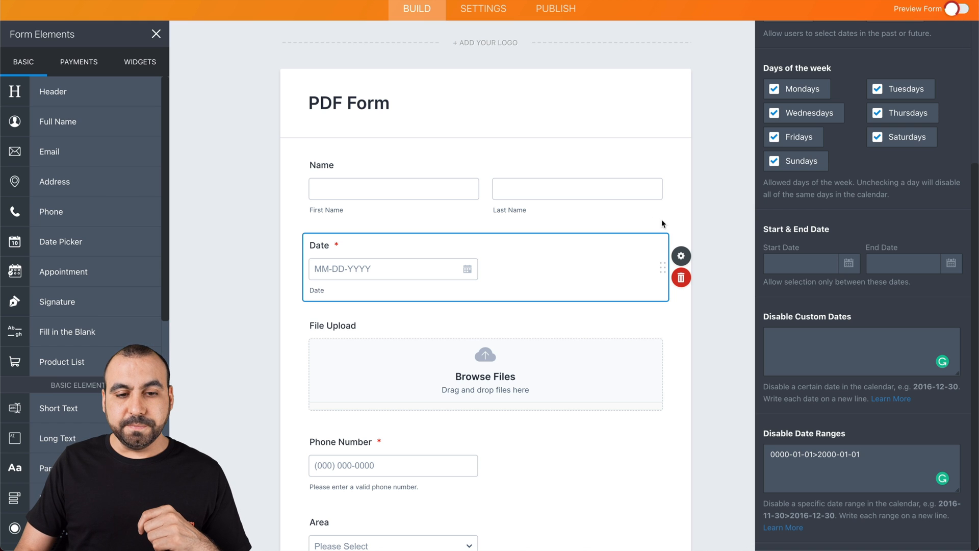
Step: Preview the form, step the calendar back past 2000 to see earlier years greyed out, then return to editing
click(958, 10)
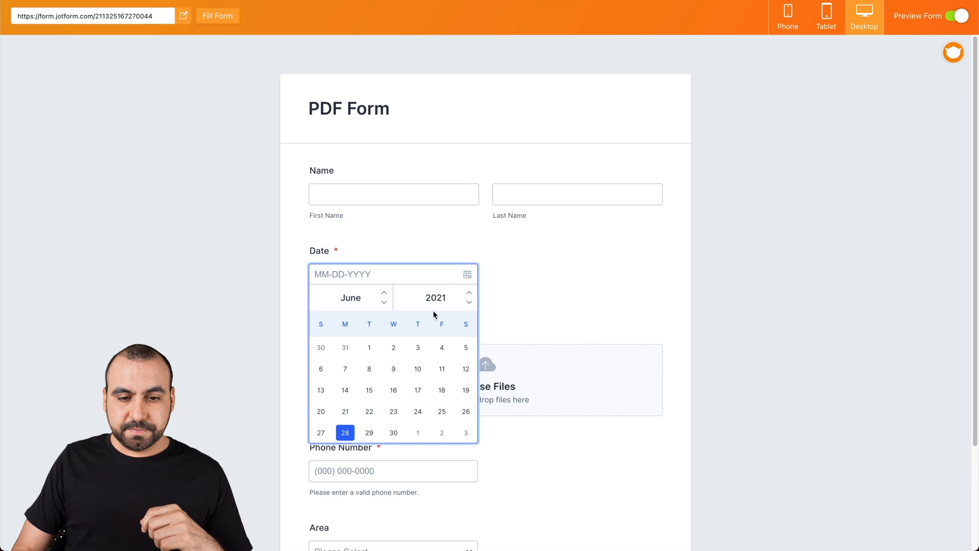
mouse_move(469, 300)
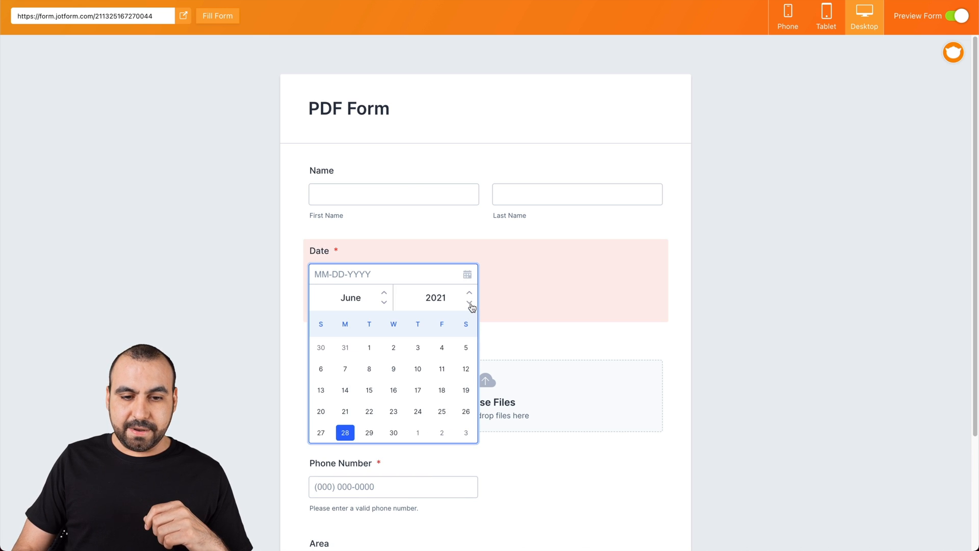
click(470, 301)
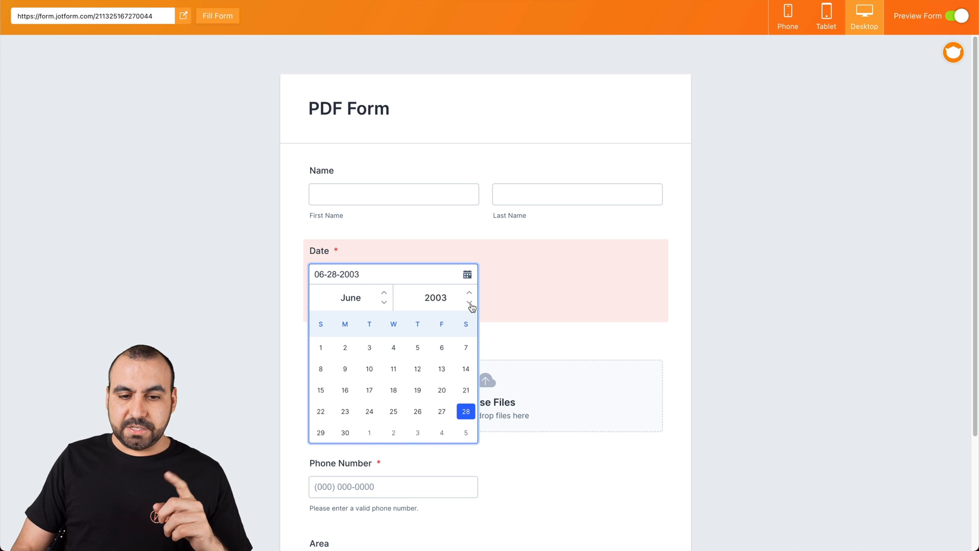
click(469, 302)
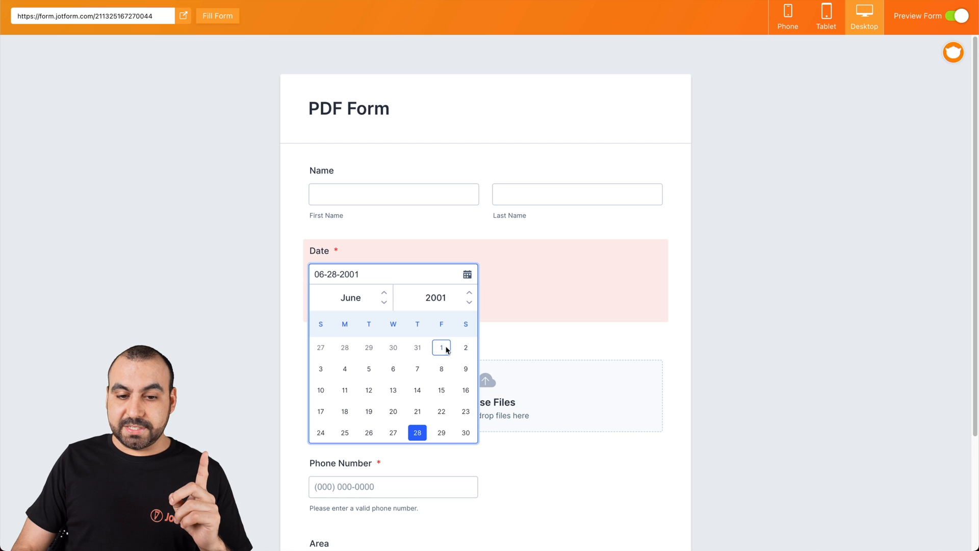
click(469, 302)
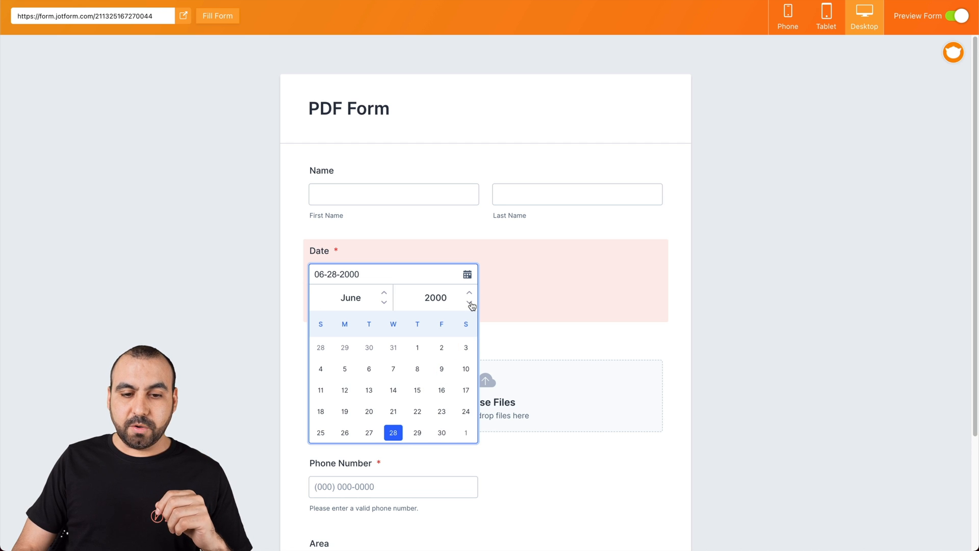
click(469, 302)
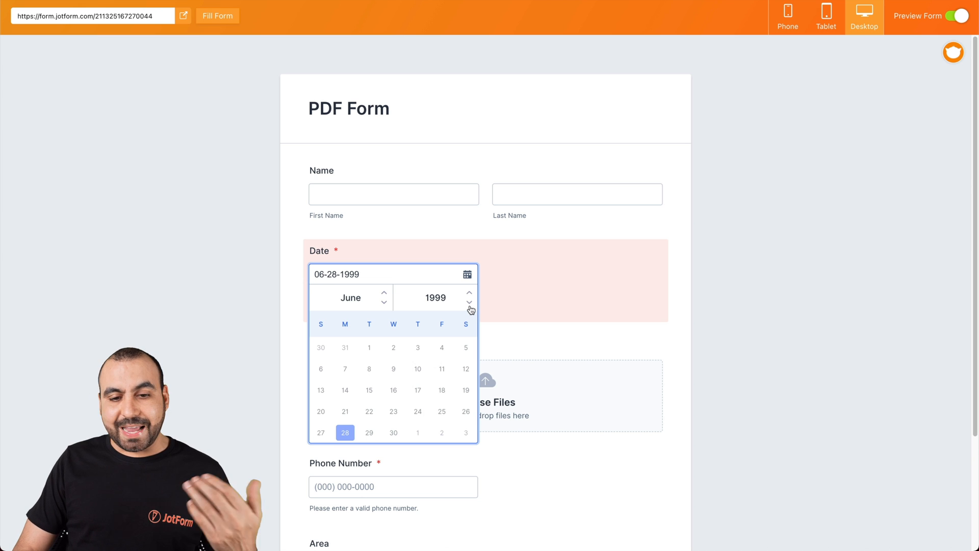
click(469, 302)
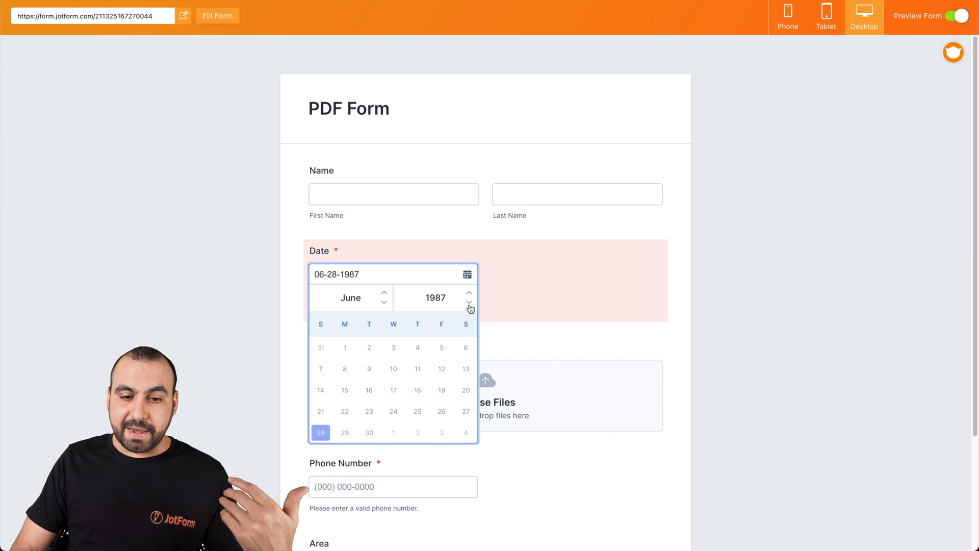
click(469, 302)
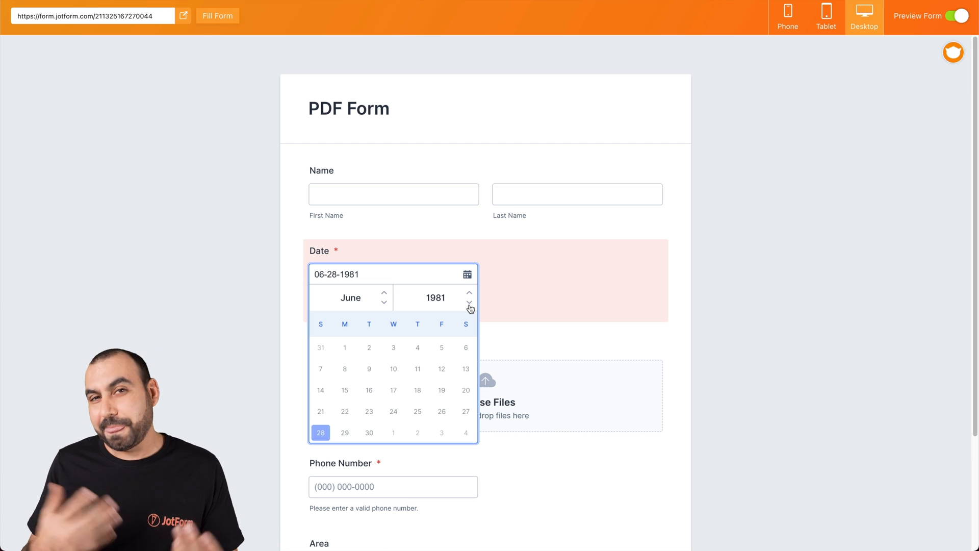
mouse_move(532, 223)
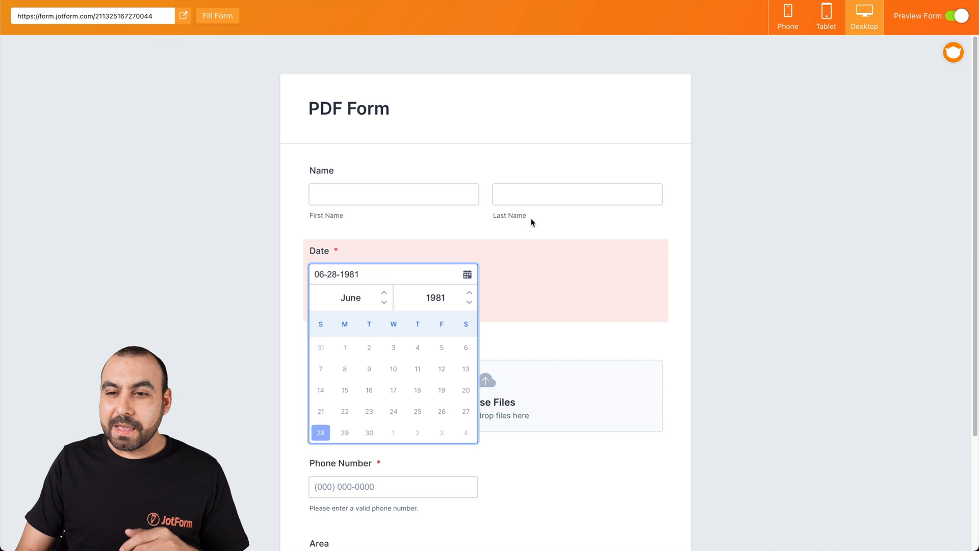
click(960, 16)
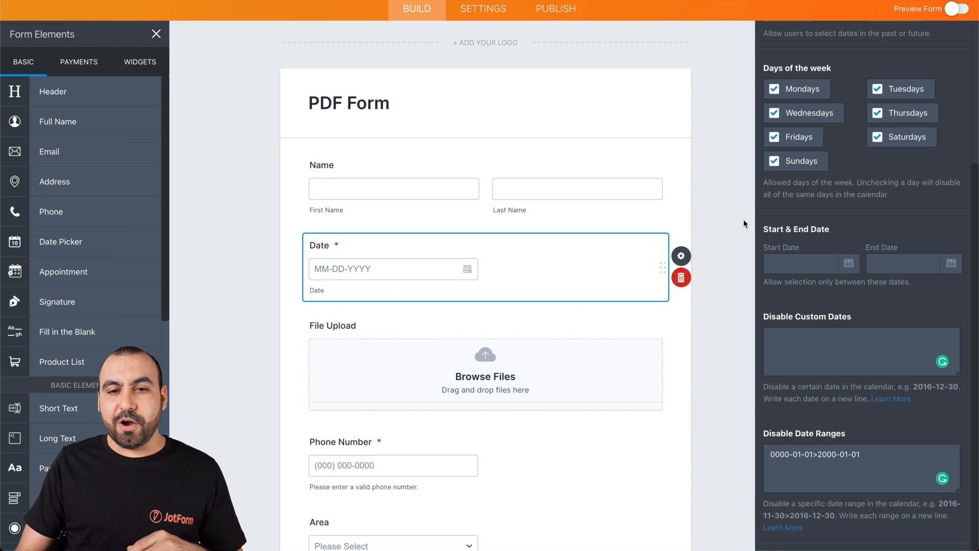